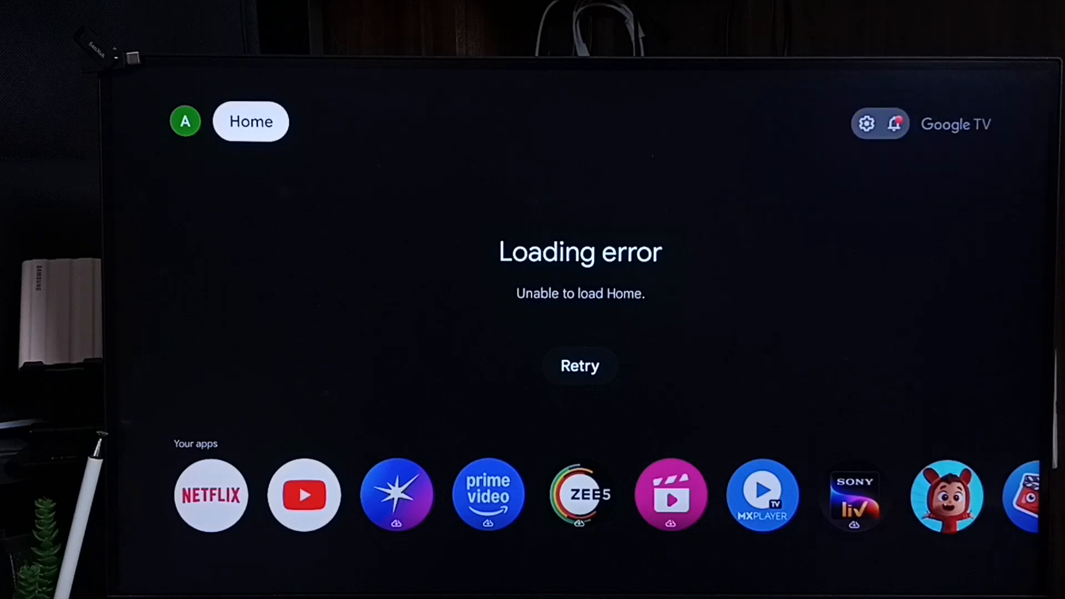
Bring up the quick settings panel from the gear over the Home loading error.
click(880, 123)
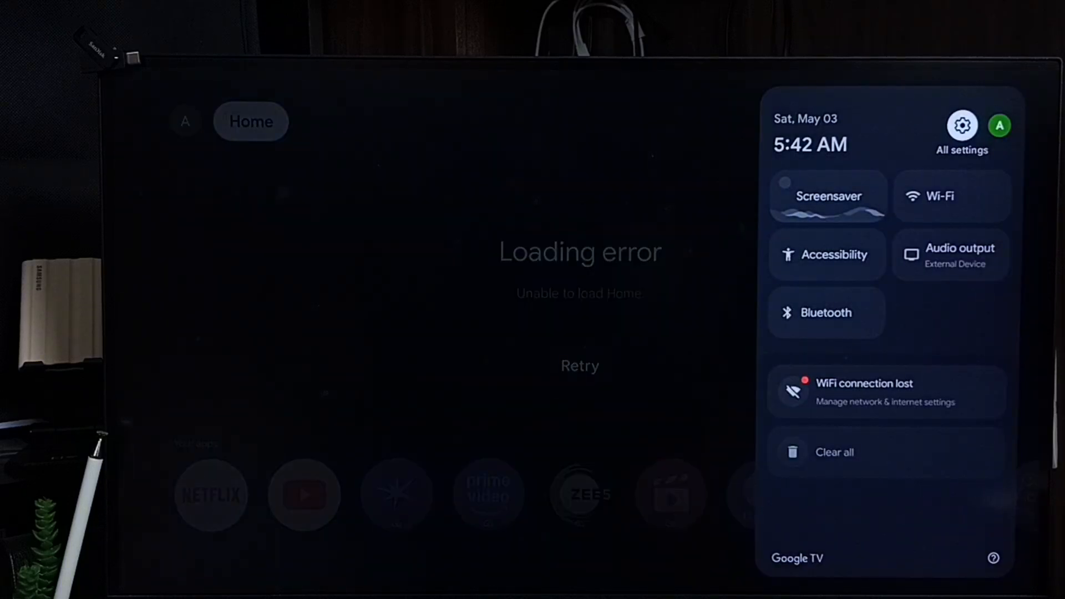
Enter Network & Internet settings from the quick settings panel.
click(963, 125)
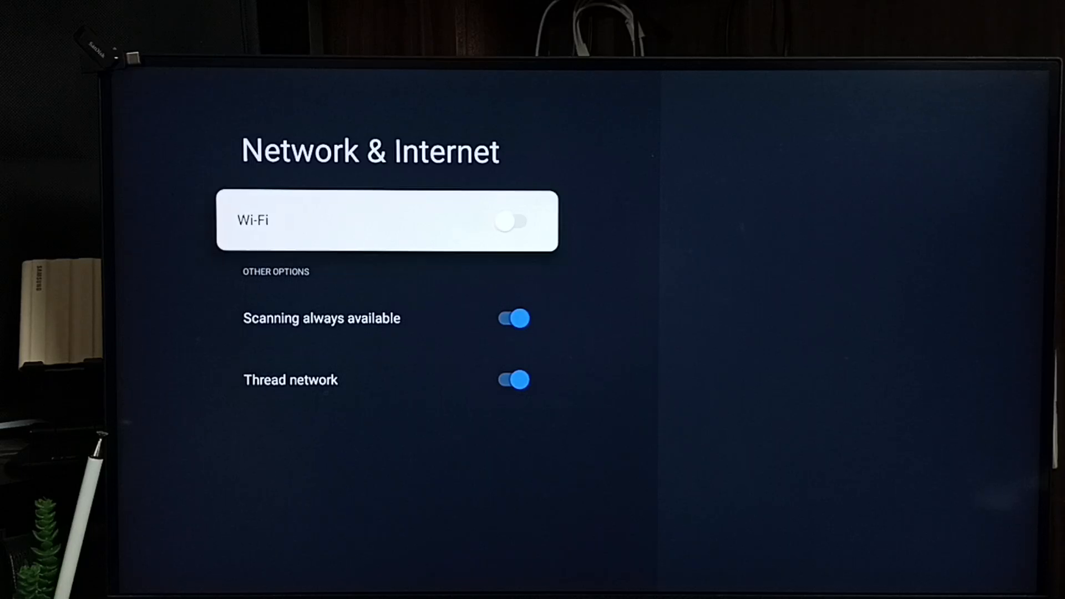
Switch Wi-Fi on, connect to wifi2024, and retry loading the Home screen.
click(513, 219)
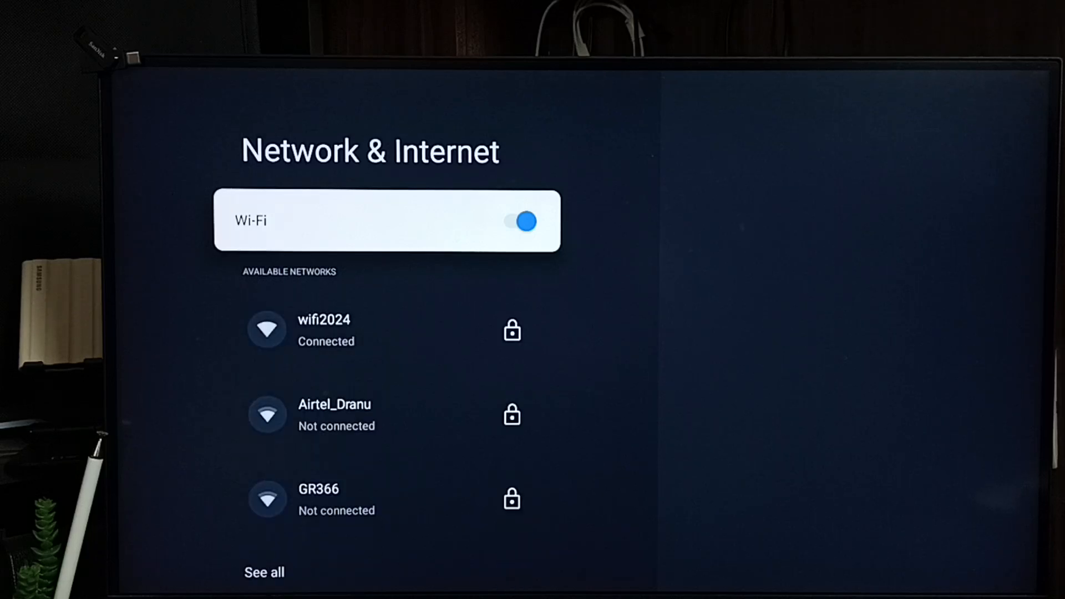
click(325, 330)
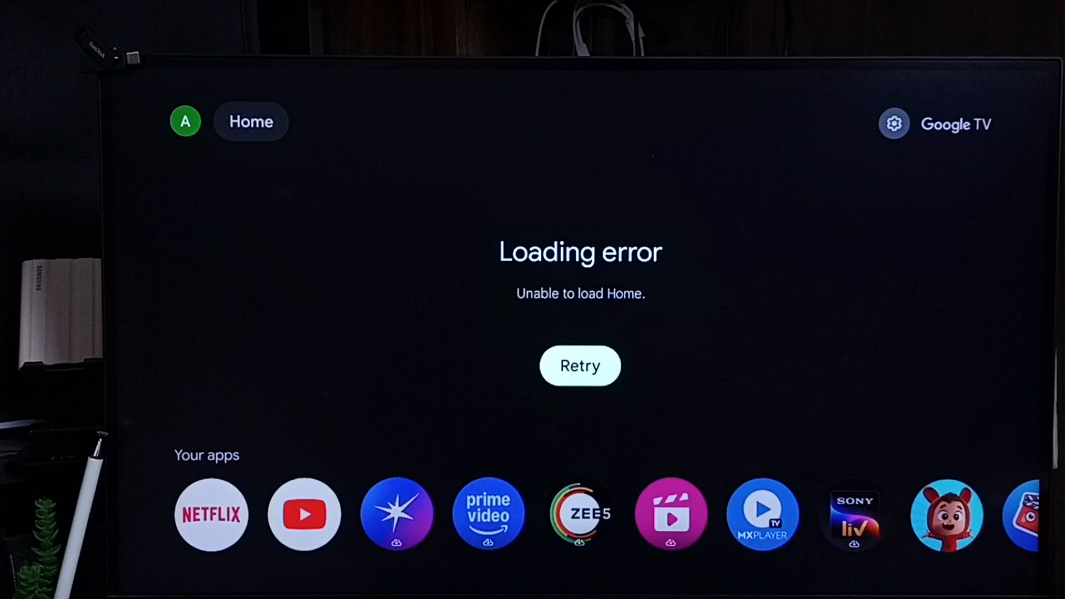
click(579, 365)
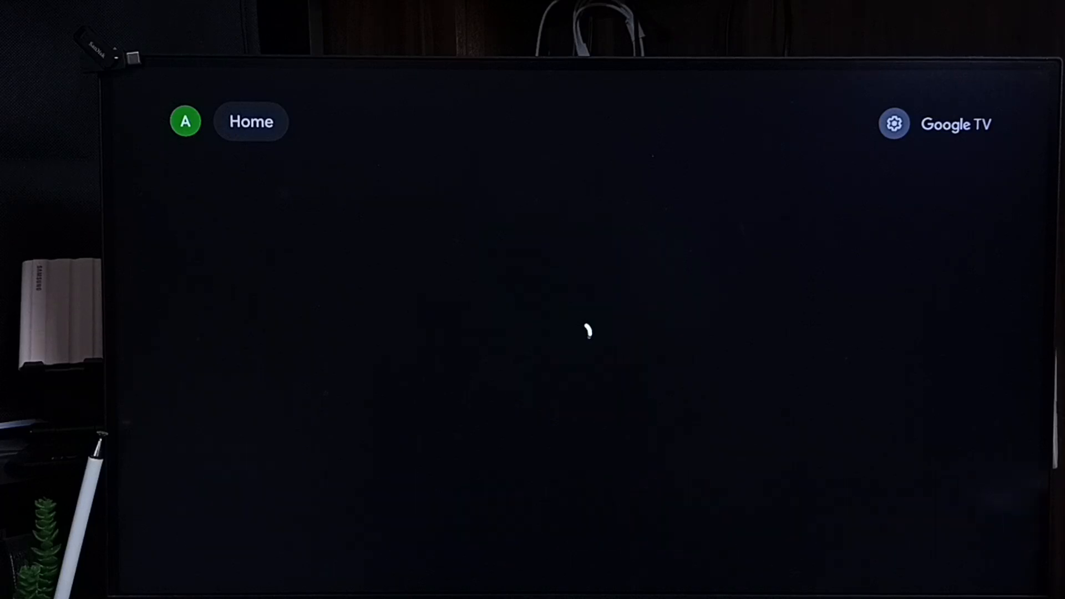